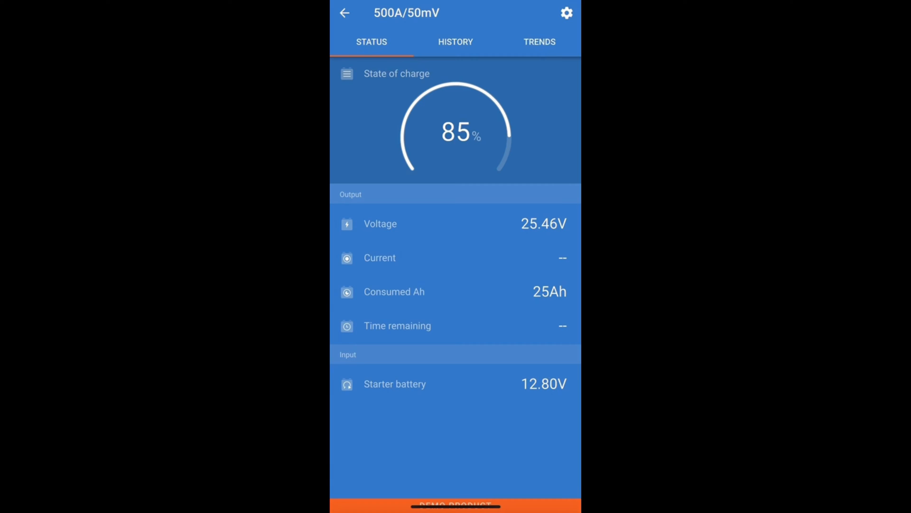
Show the demo battery monitor's history: -50Ah deepest discharge, 2 charge cycles, 3 low voltage alarms
left_click(566, 13)
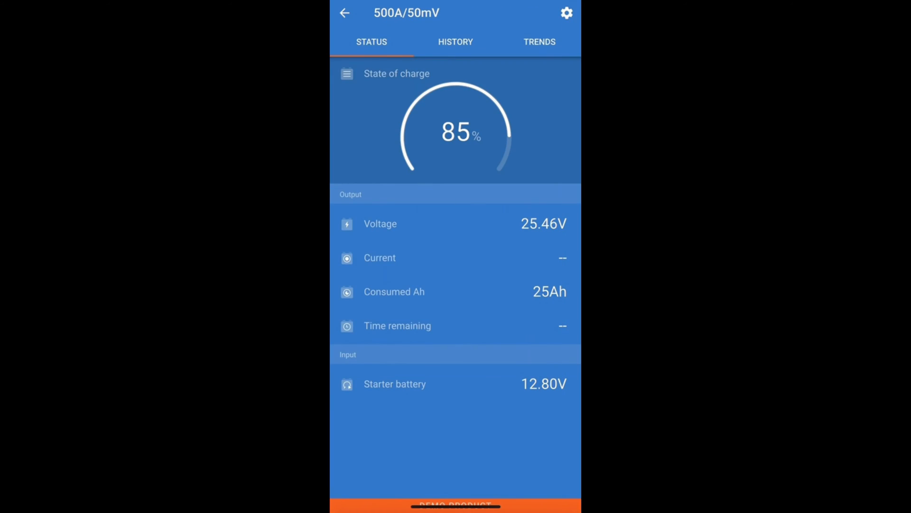
left_click(455, 41)
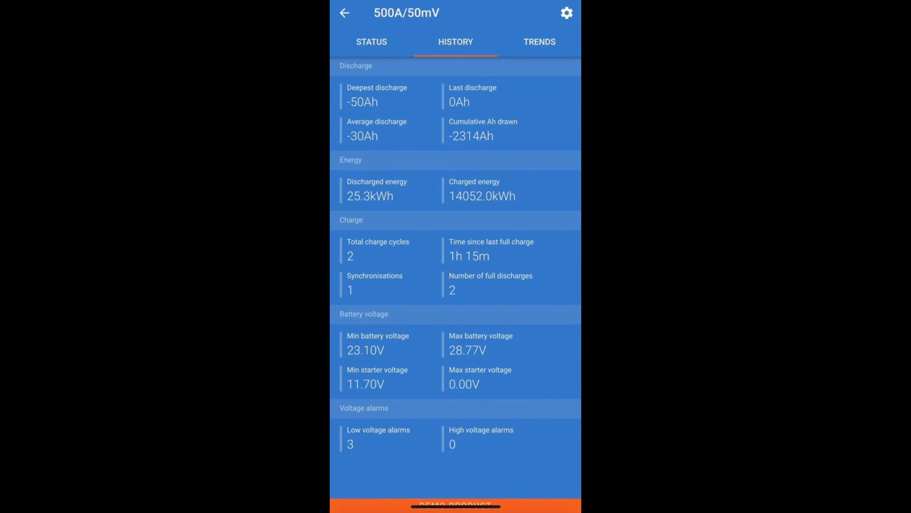